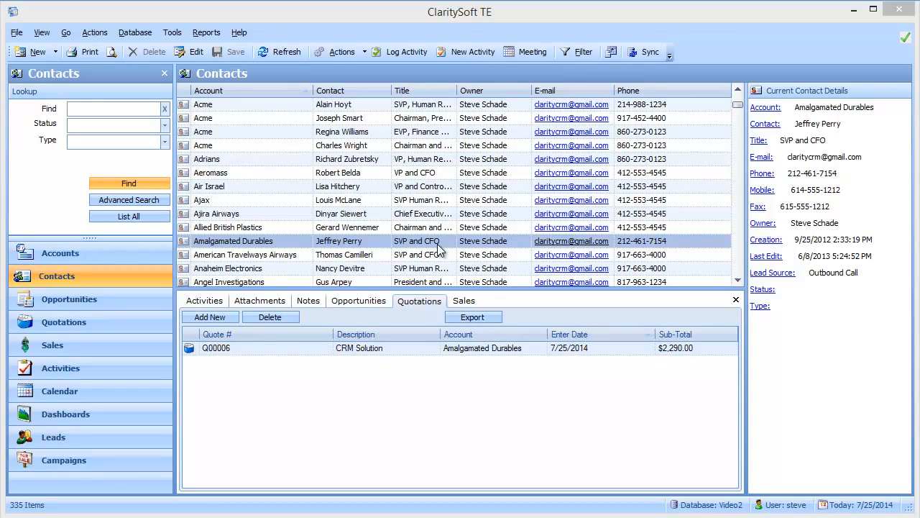
mouse_move(201, 146)
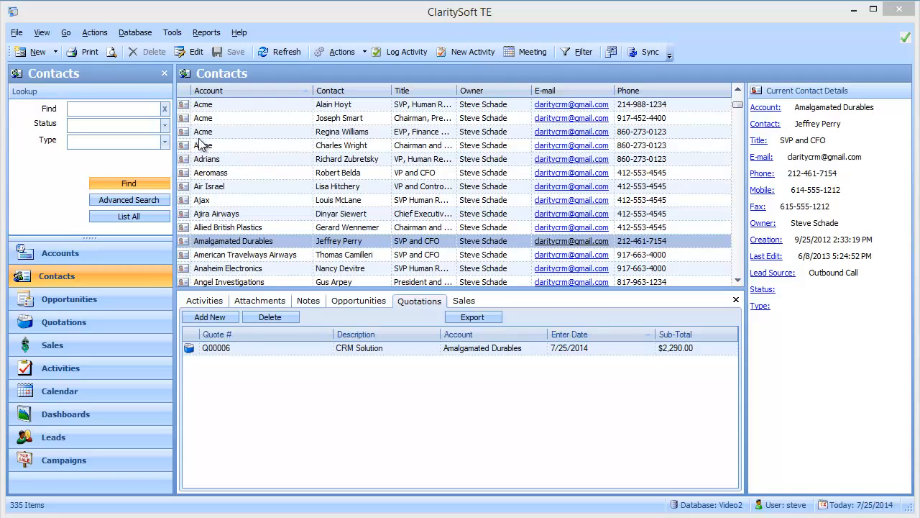
mouse_move(234, 159)
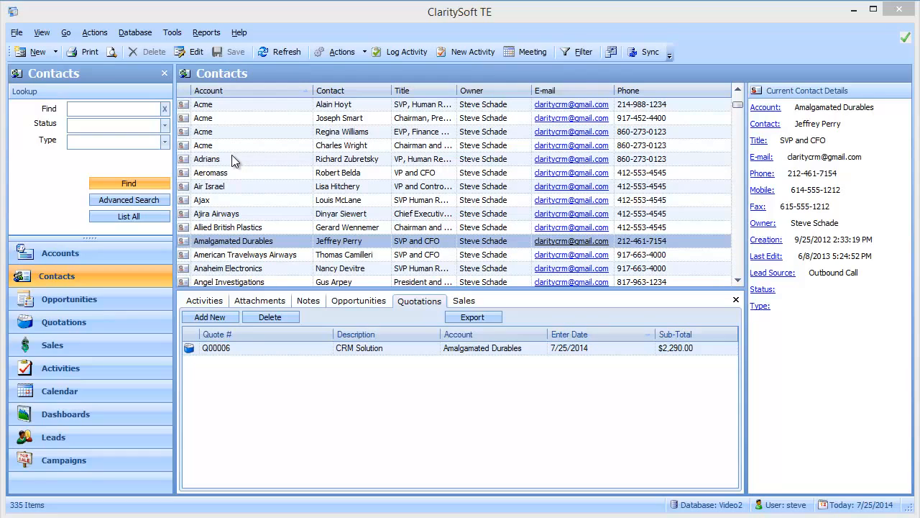
mouse_move(36, 126)
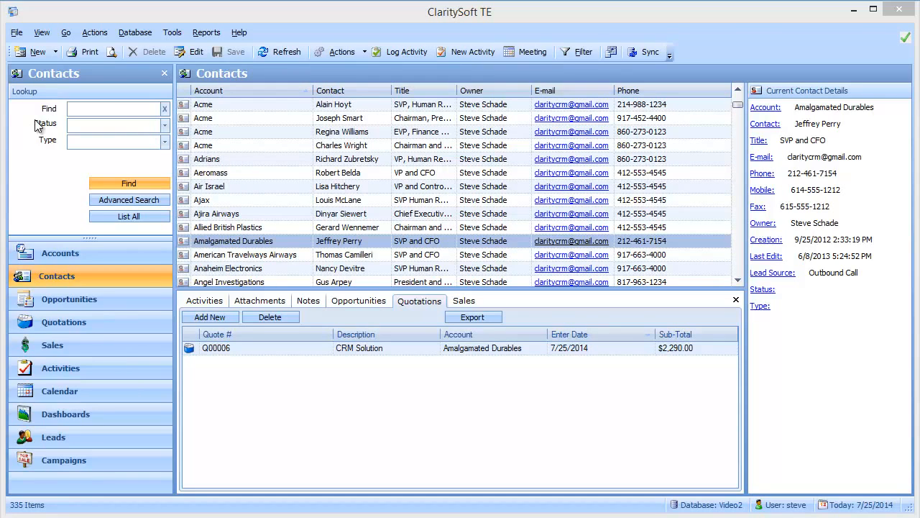
mouse_move(165, 133)
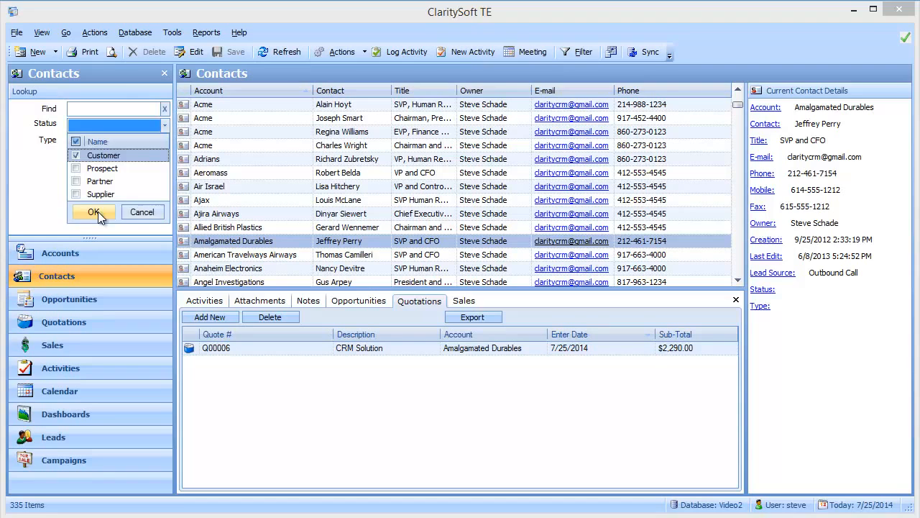
- Filter contacts to Customer status, narrowing 335 contacts down to 10
click(93, 212)
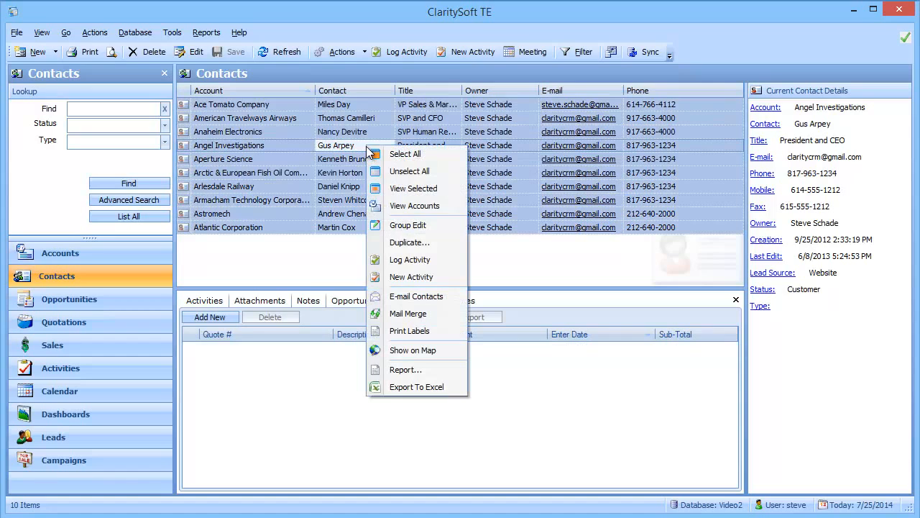
- Start a group email to the 10 customer contacts with subject 'New Solution'
click(416, 296)
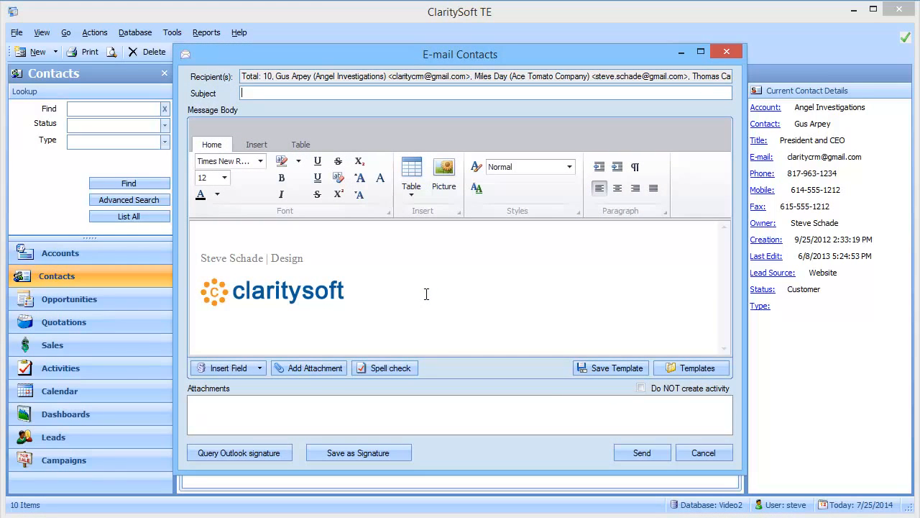
text(New Solution)
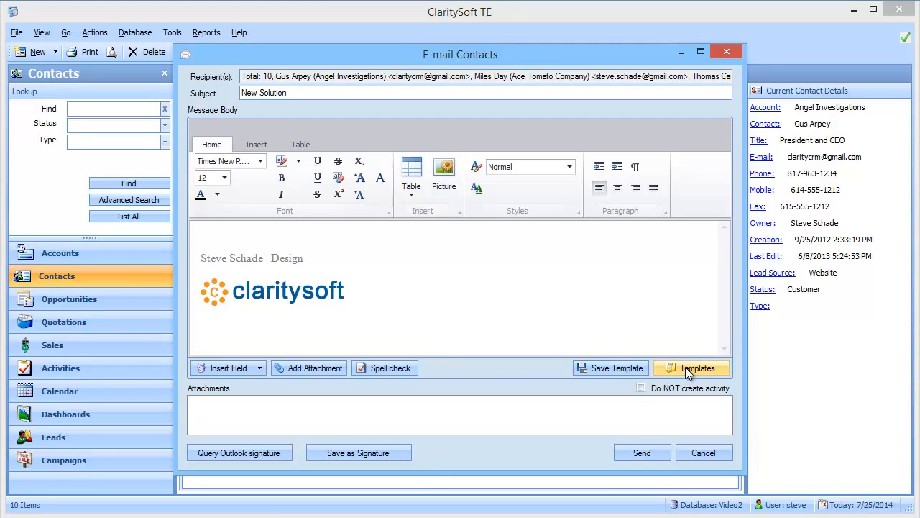
- Load the New Solution template, with first-name greeting and product image, into the body
click(692, 368)
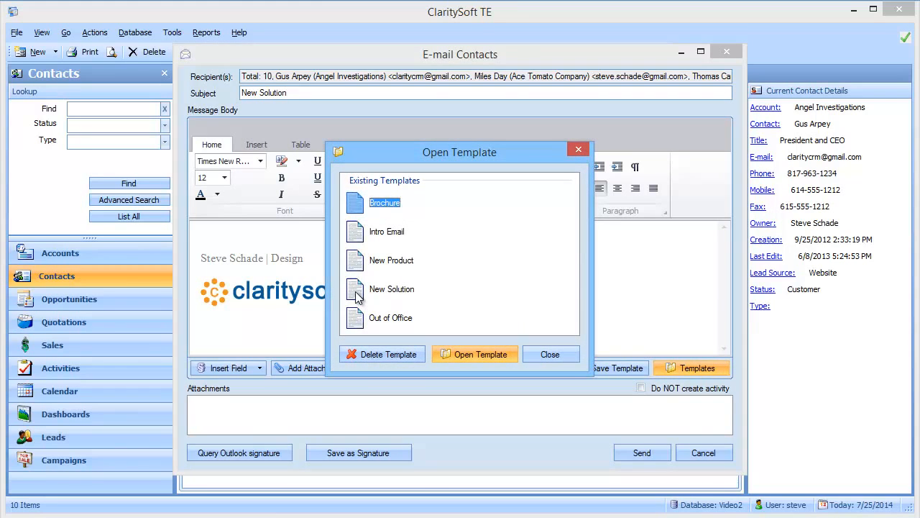
click(474, 354)
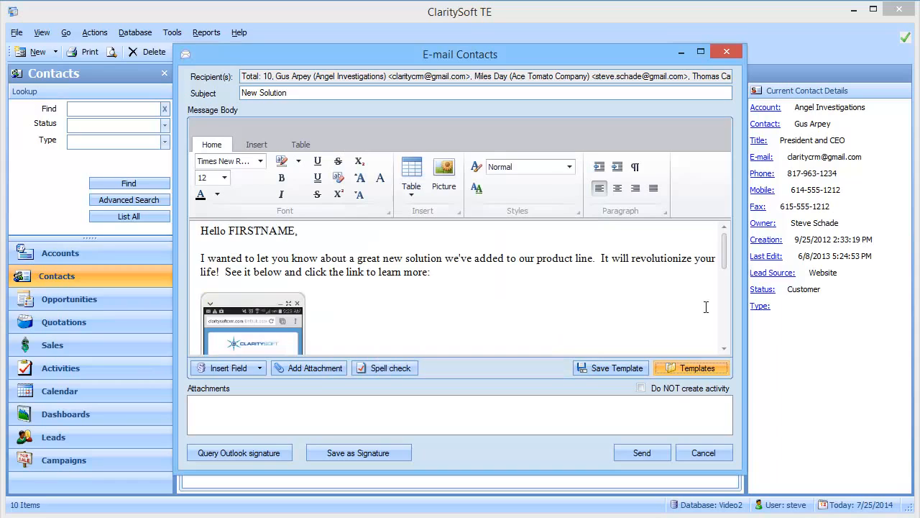
mouse_move(724, 271)
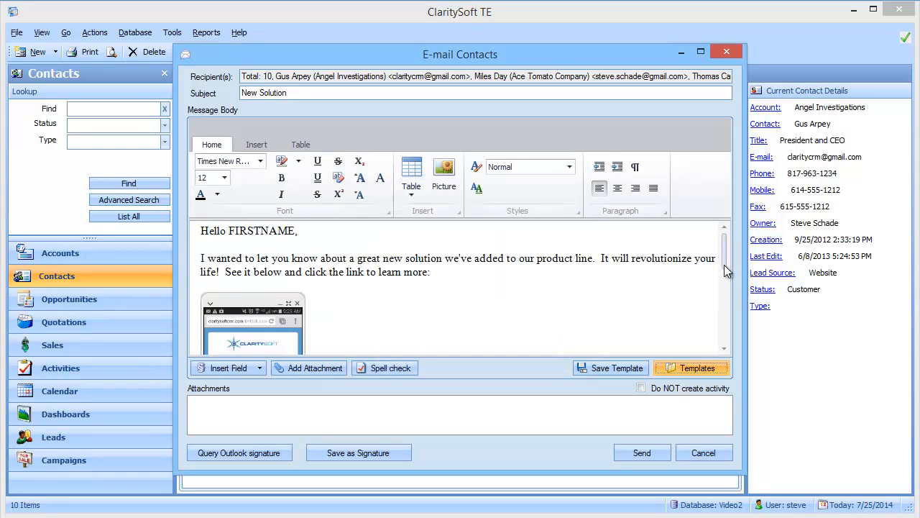
scroll(down, 3)
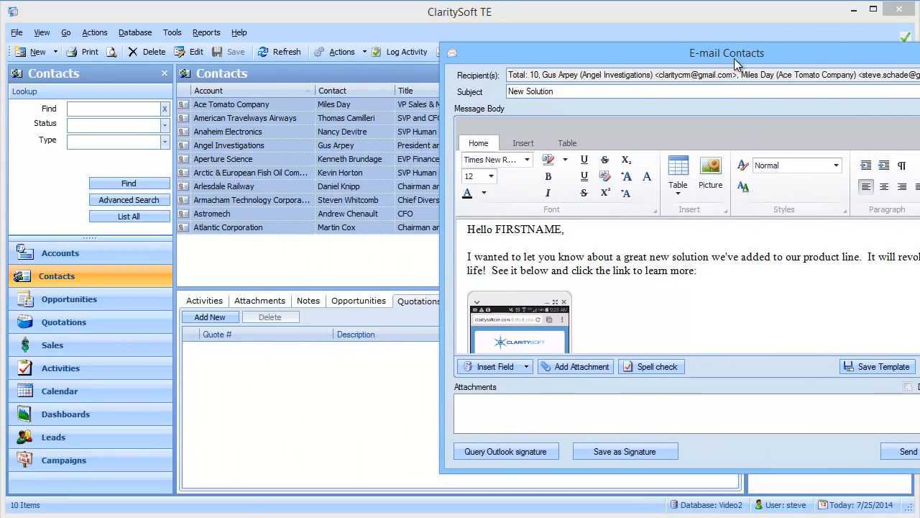
mouse_move(341, 200)
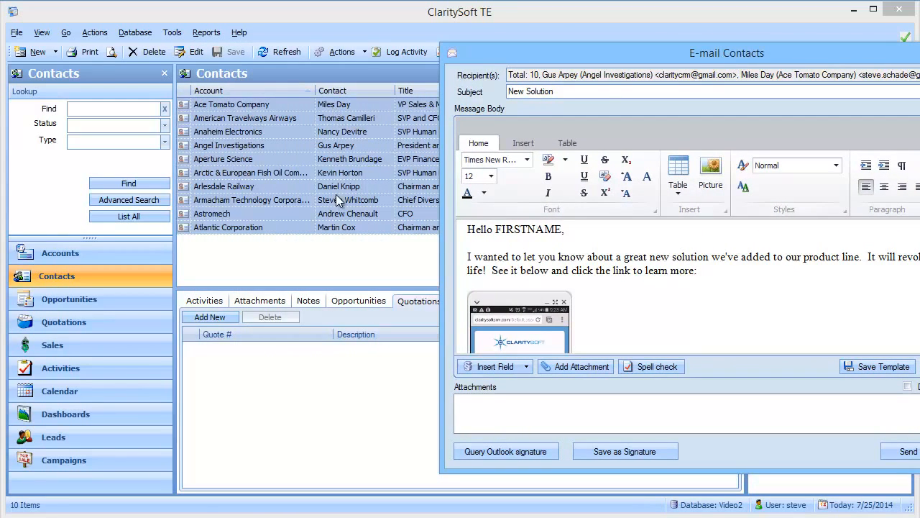
mouse_move(349, 118)
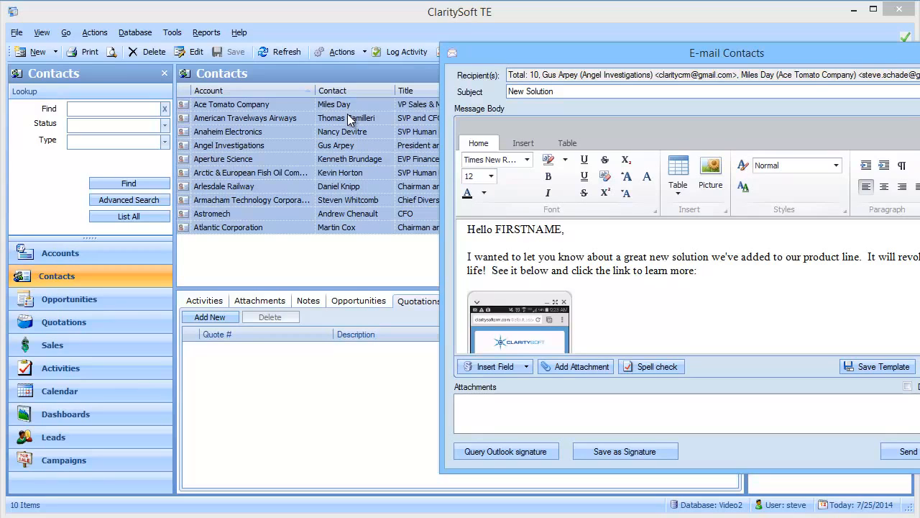
mouse_move(312, 122)
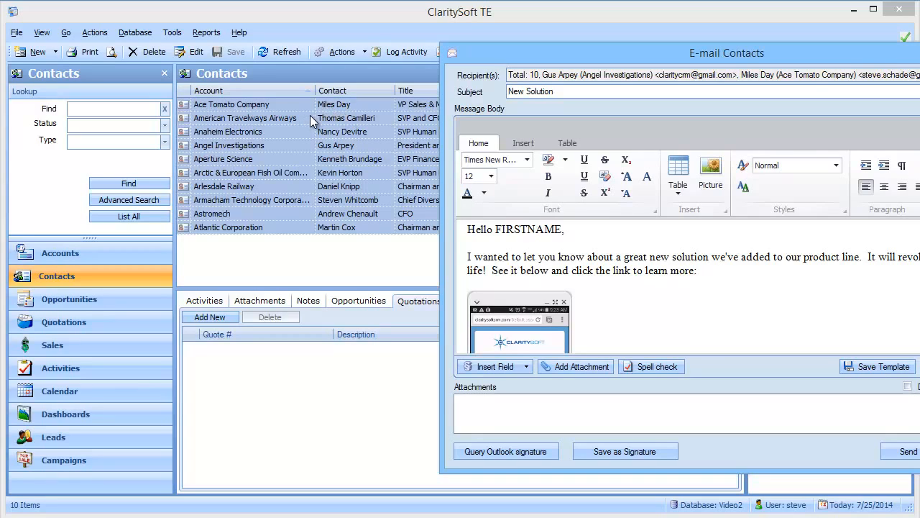
mouse_move(306, 156)
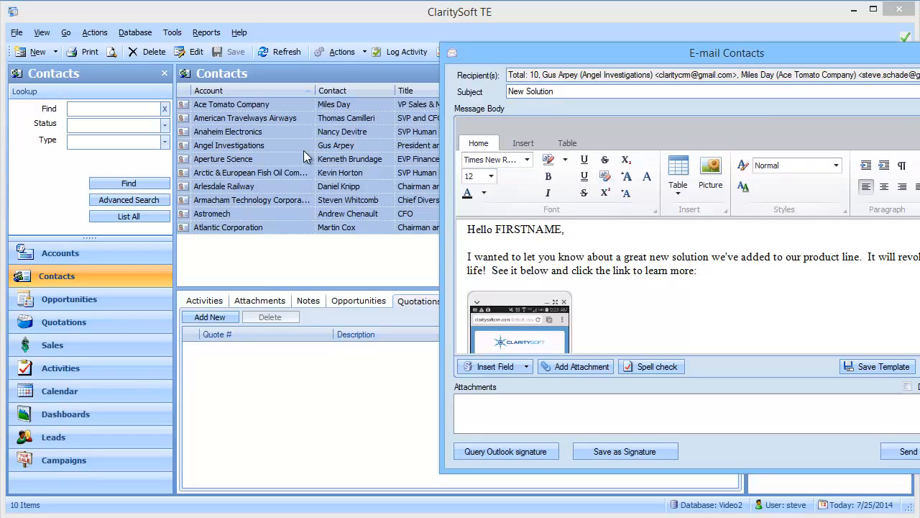
mouse_move(338, 118)
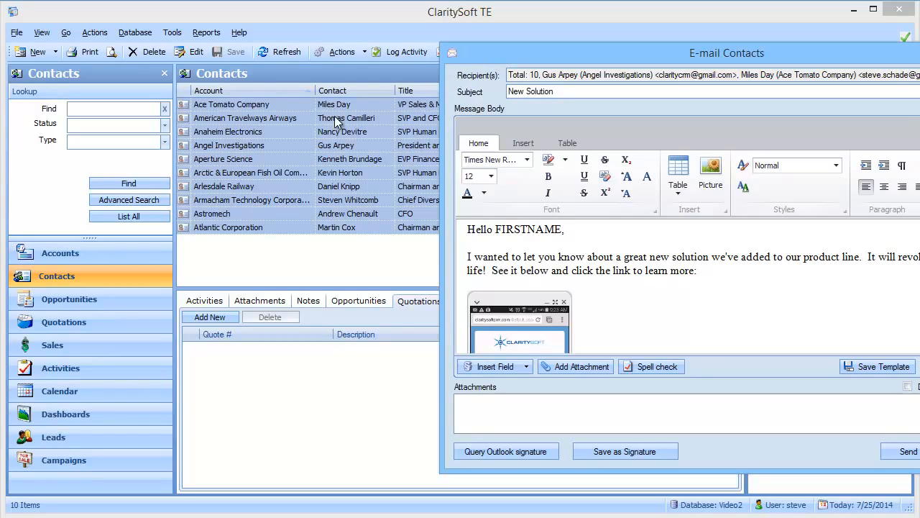
mouse_move(239, 290)
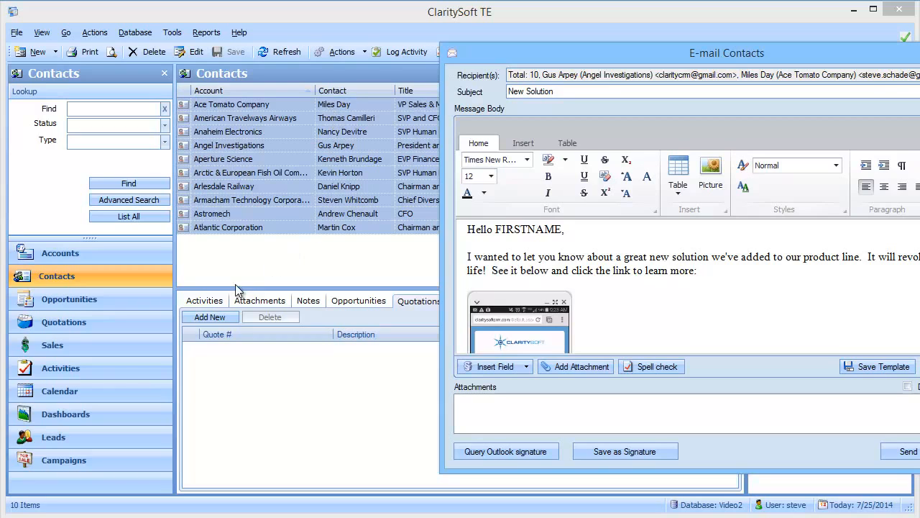
mouse_move(205, 302)
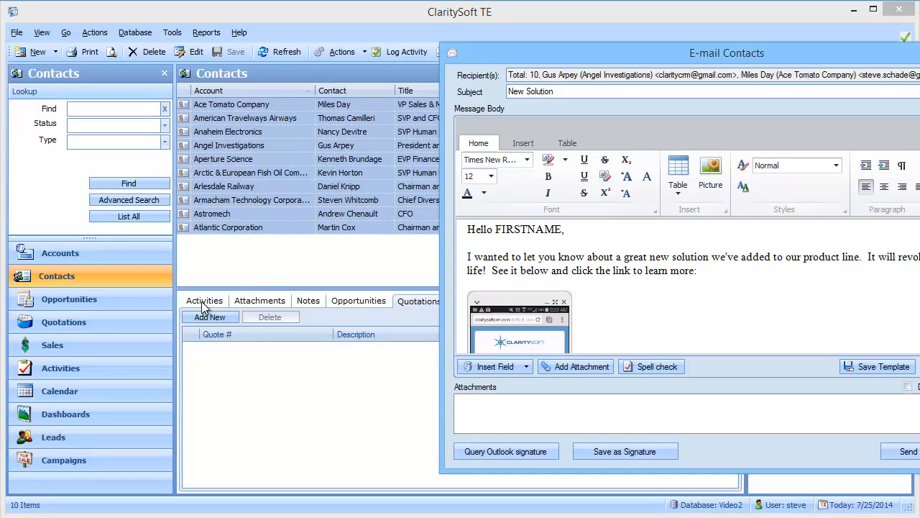
mouse_move(544, 58)
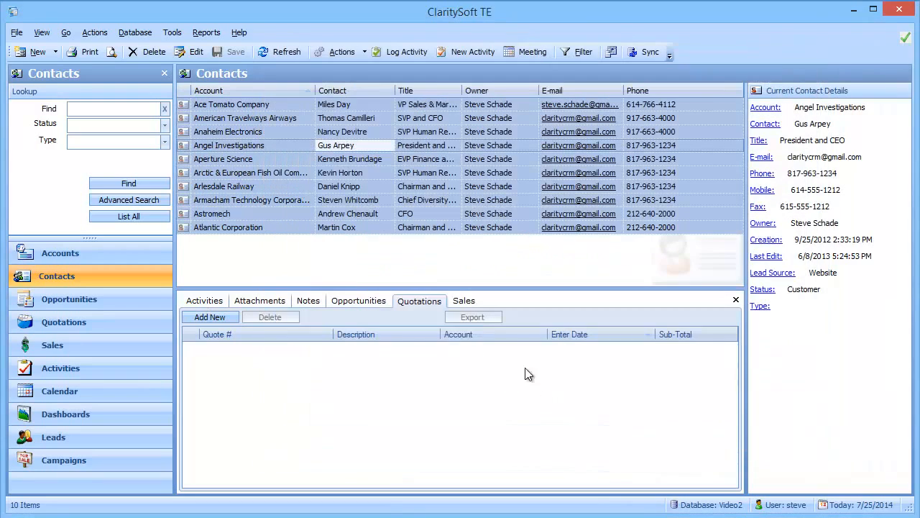
mouse_move(439, 410)
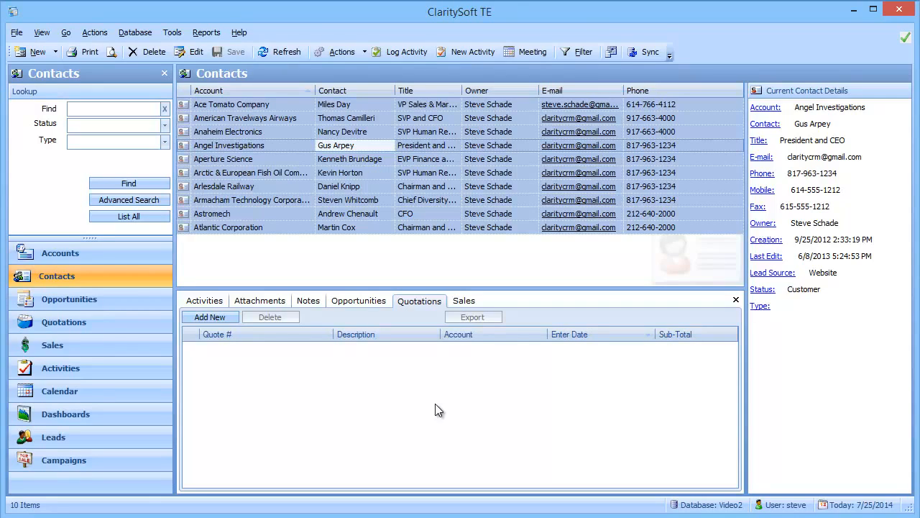
mouse_move(352, 221)
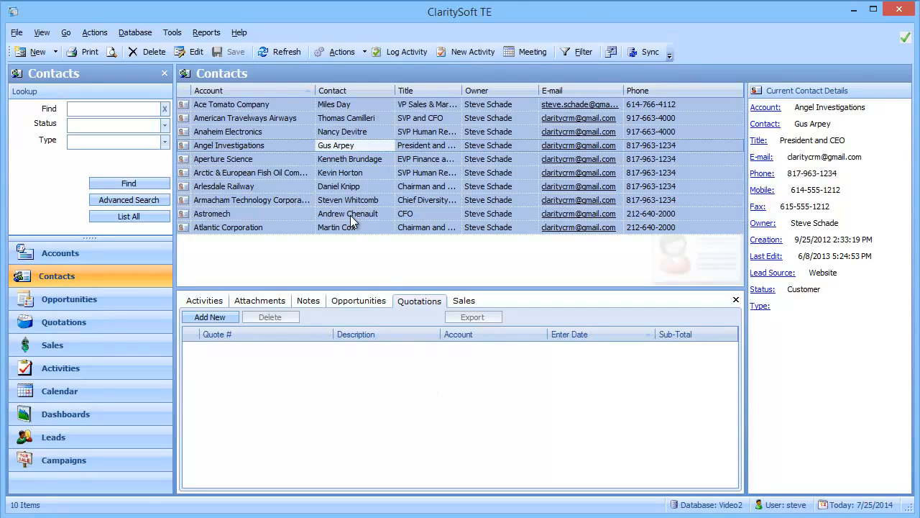
mouse_move(97, 367)
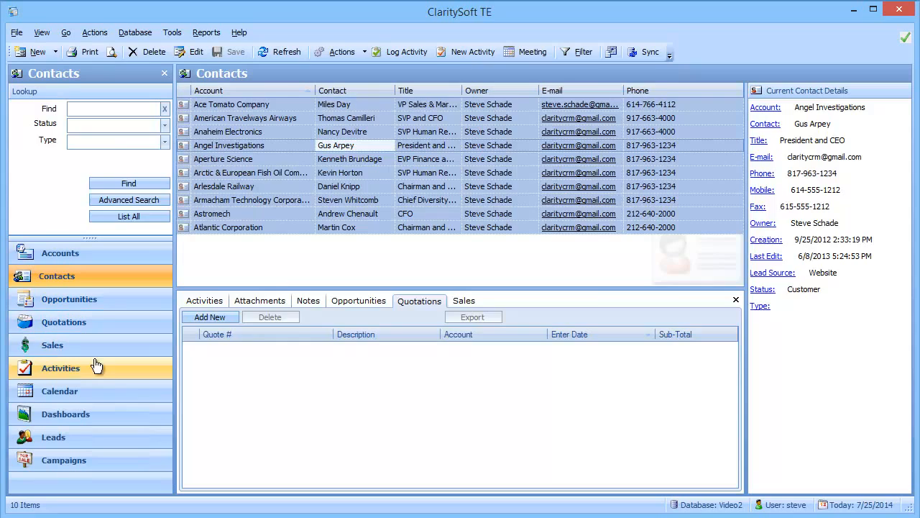
- In Activities, select the seven Send New Solution Email tasks, including Primatech Paper's
click(61, 368)
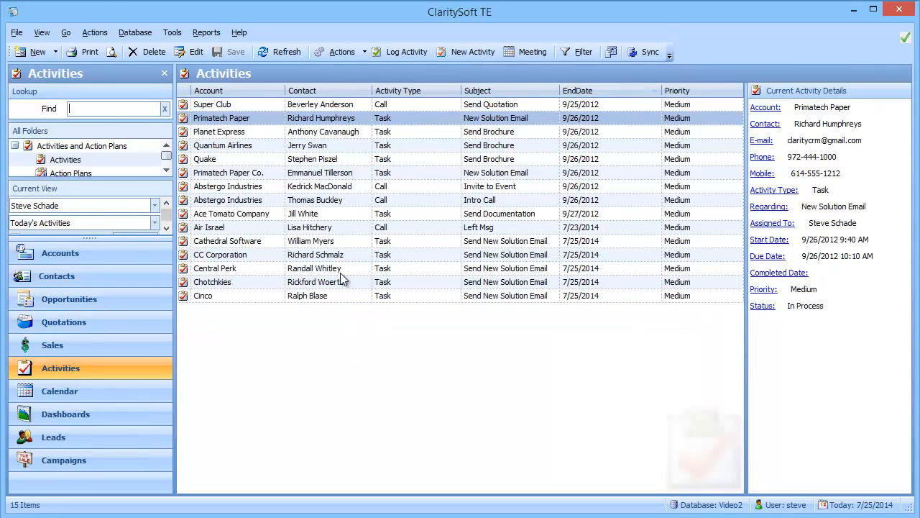
mouse_move(457, 255)
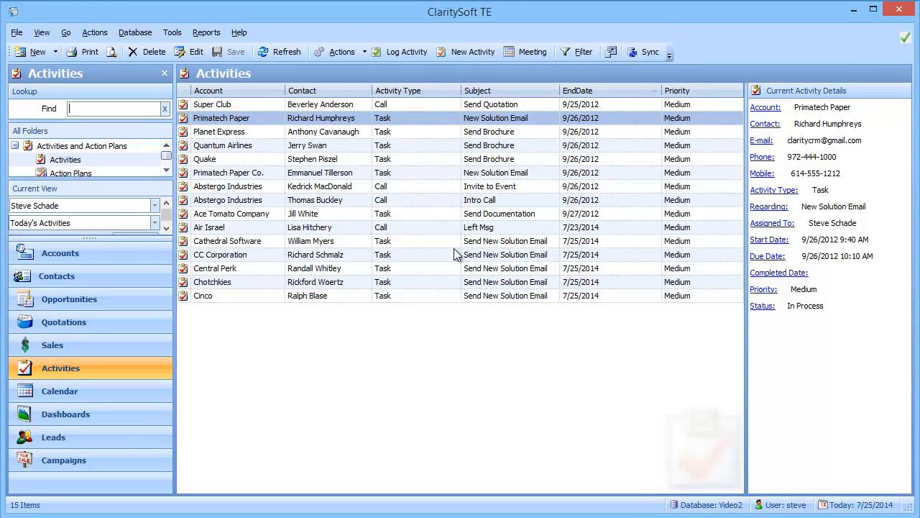
mouse_move(444, 281)
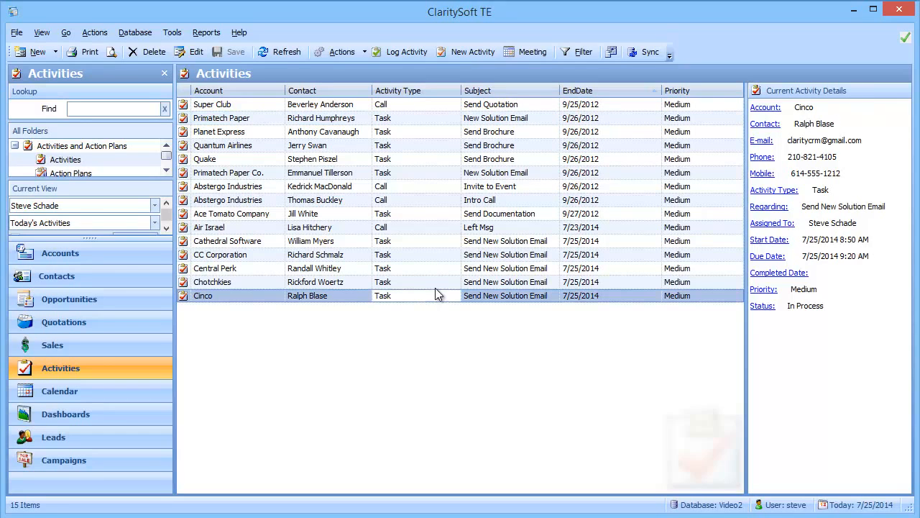
click(227, 241)
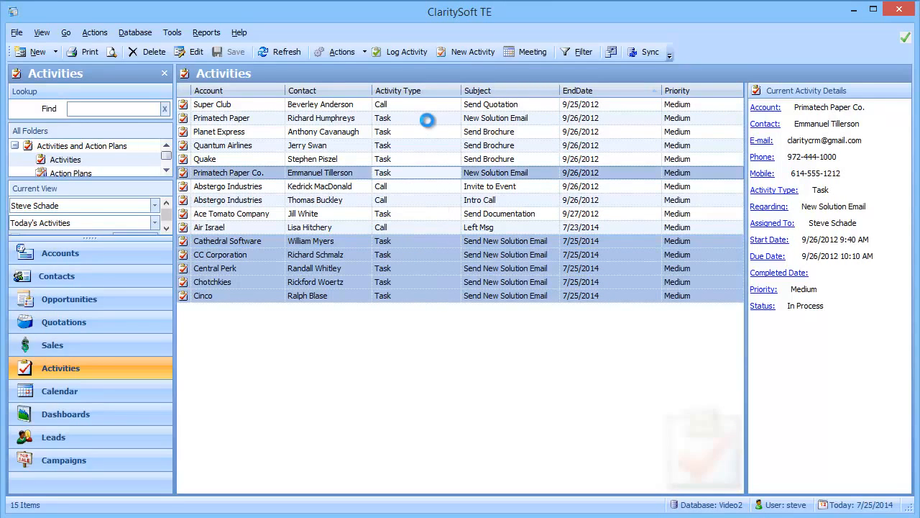
click(424, 118)
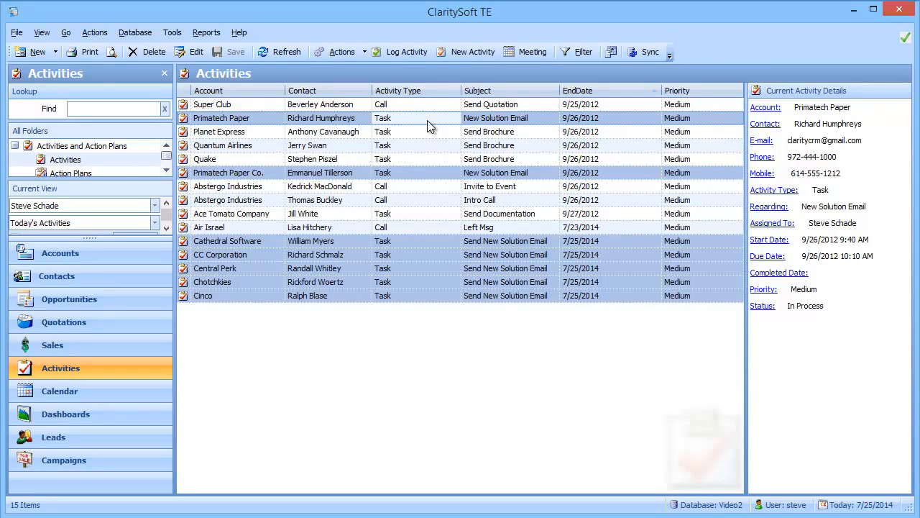
mouse_move(351, 272)
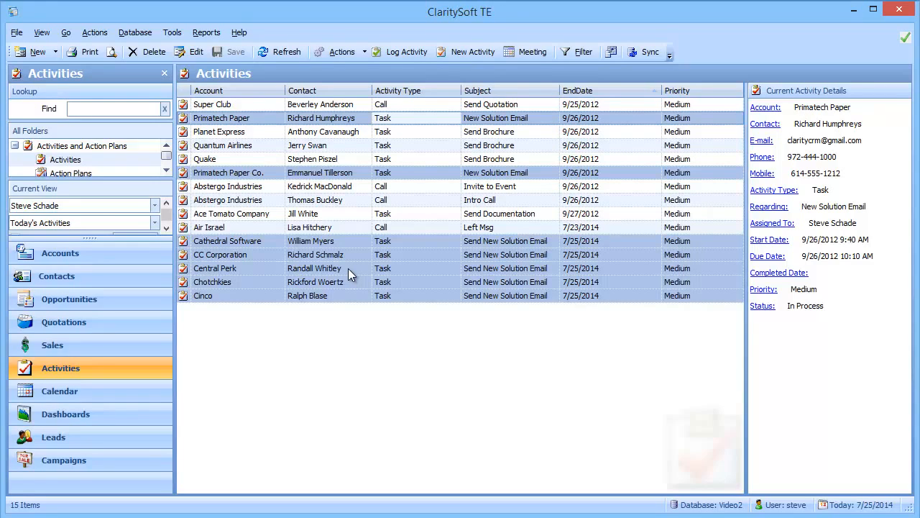
right_click(349, 269)
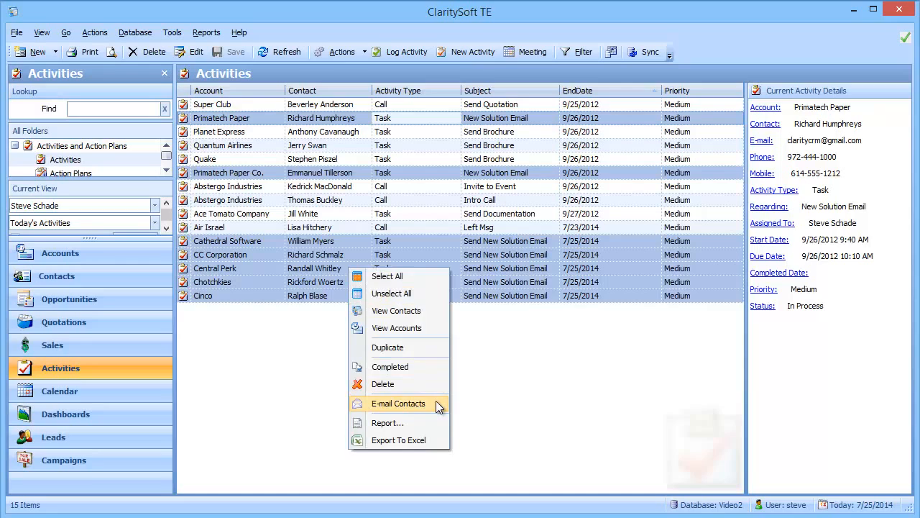
- Email the seven activity contacts with subject 'New Solution' and the New Solution template
click(398, 403)
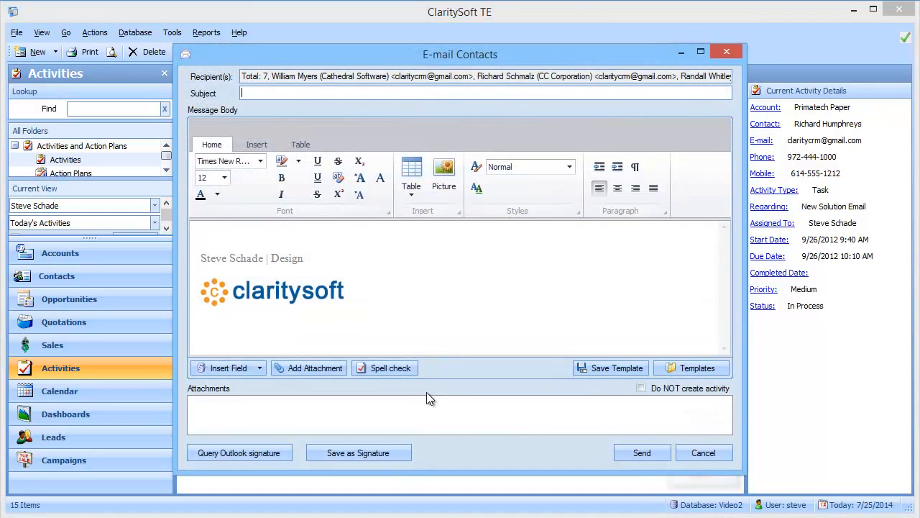
text(New Solution)
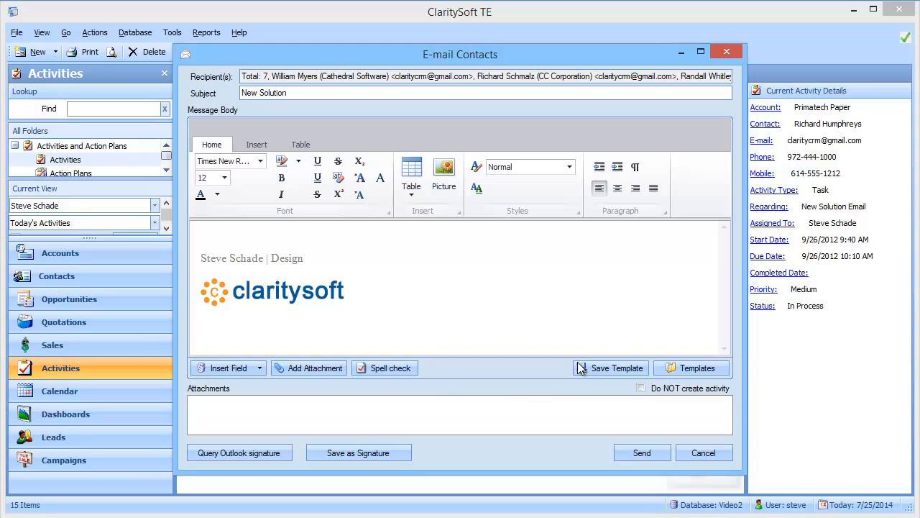
click(691, 367)
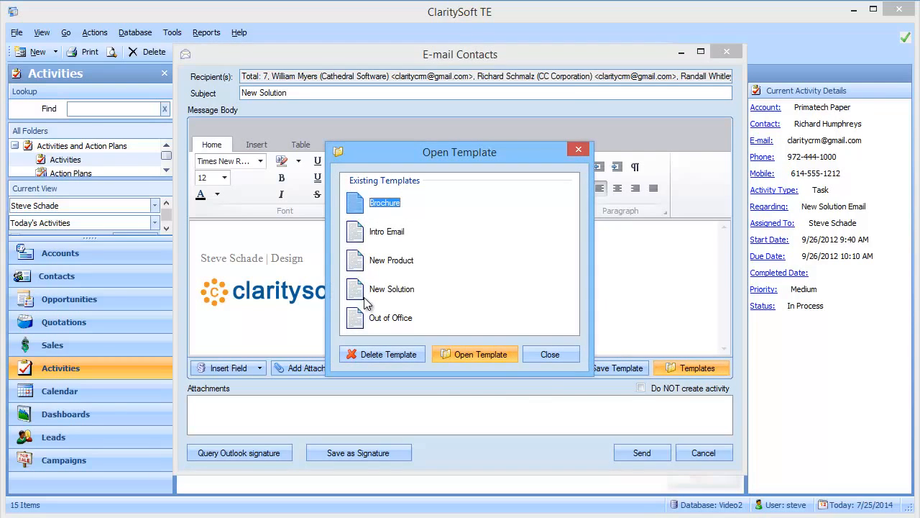
click(475, 354)
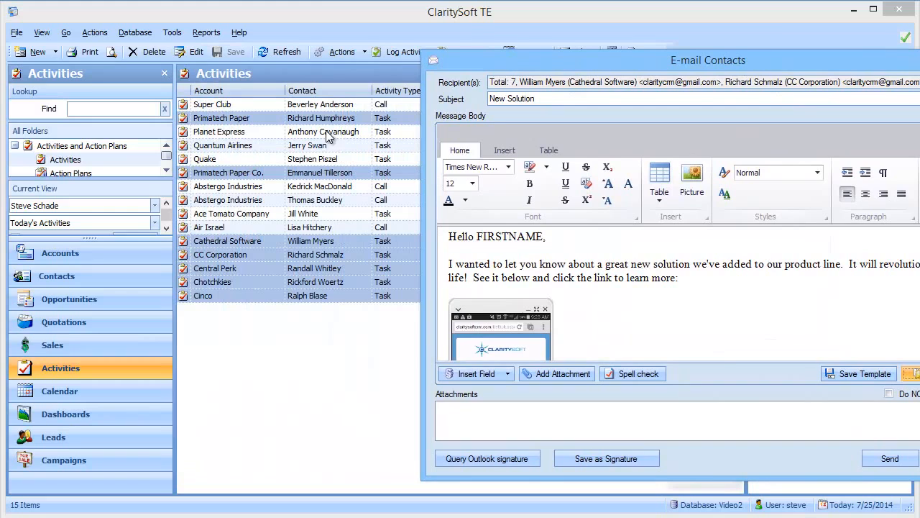
mouse_move(319, 295)
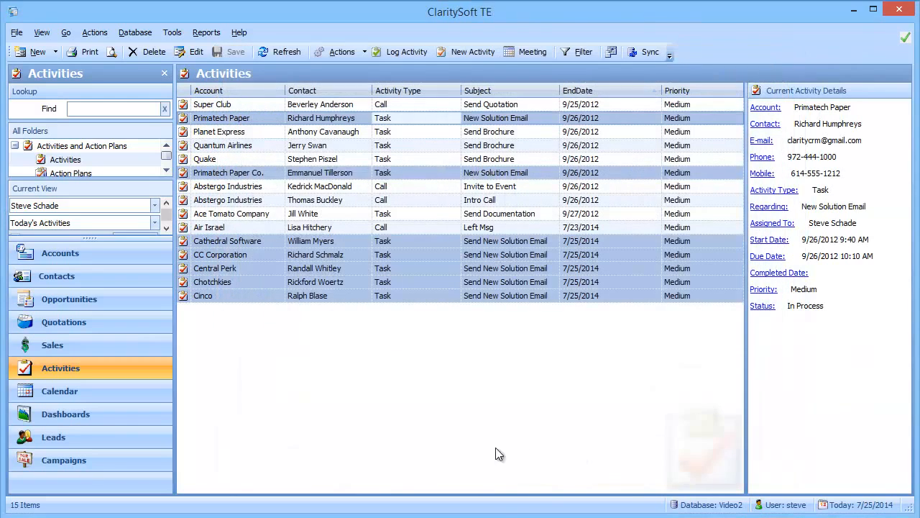
mouse_move(391, 436)
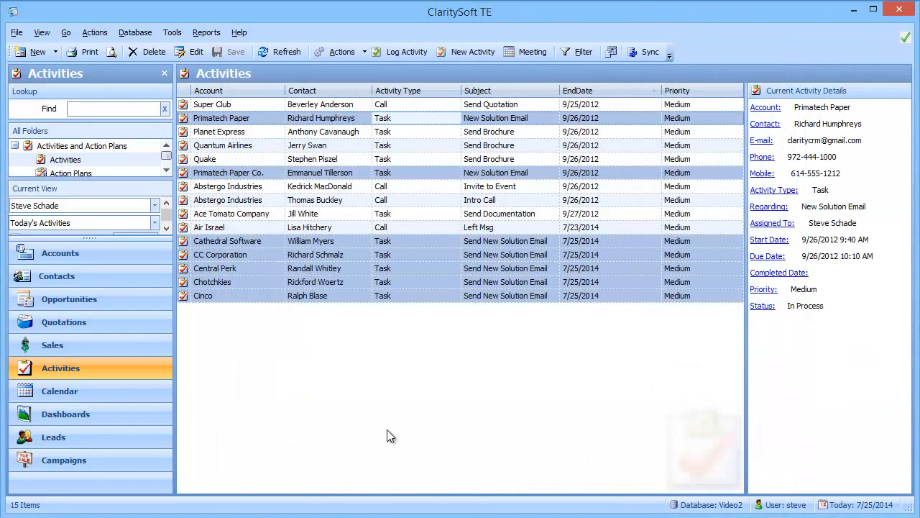
- Mark the seven New Solution email activities completed and view Completed Activities
right_click(351, 254)
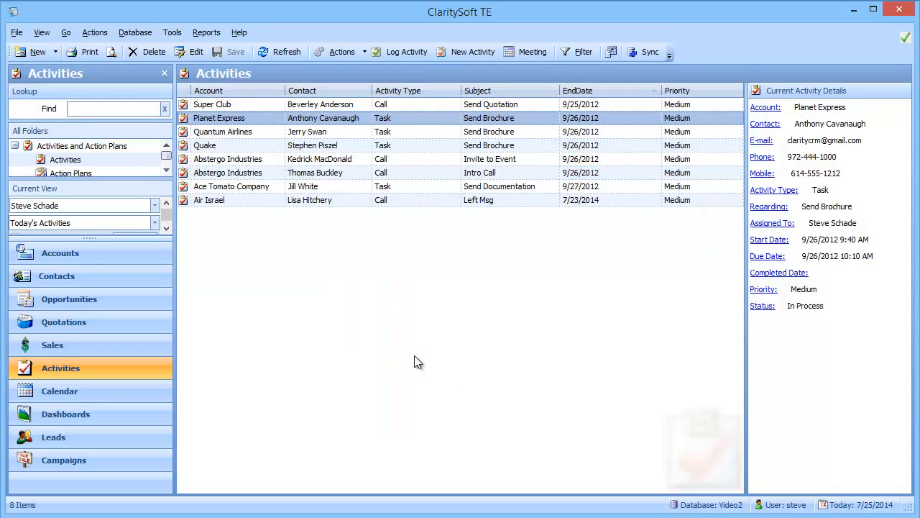
mouse_move(381, 194)
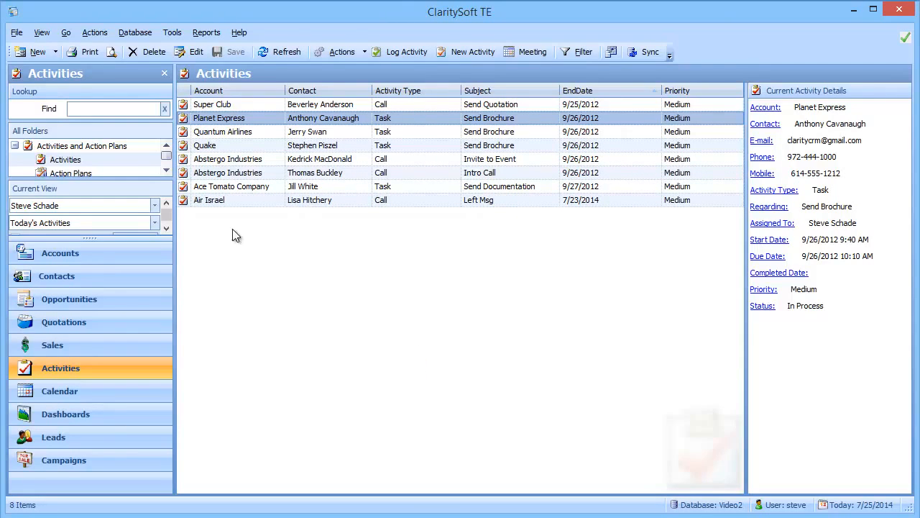
click(155, 222)
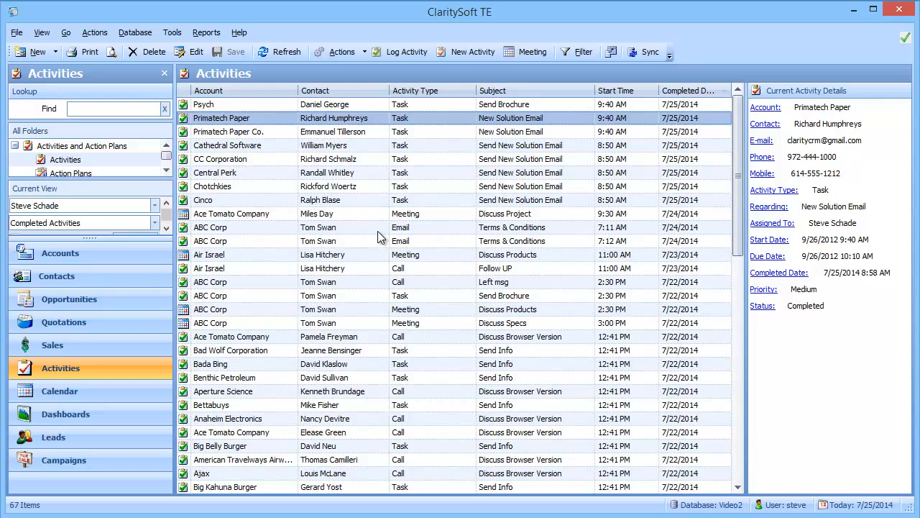
click(56, 276)
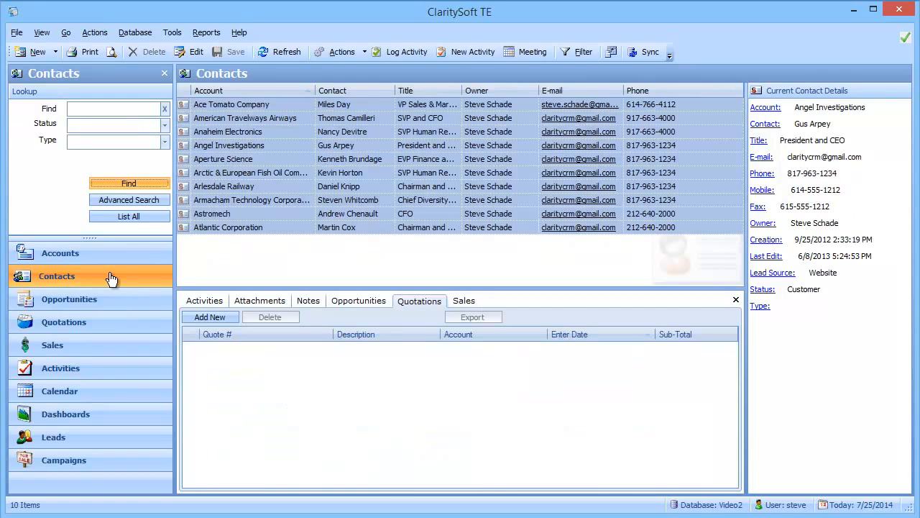
- In Active Quotations, select the Acme through ABC Corp quotes, including Amalgamated Durables
click(63, 322)
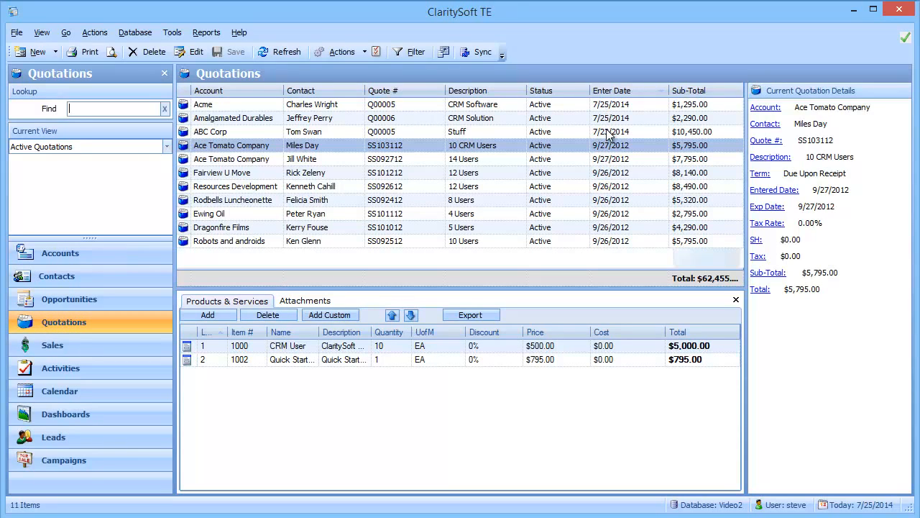
click(203, 104)
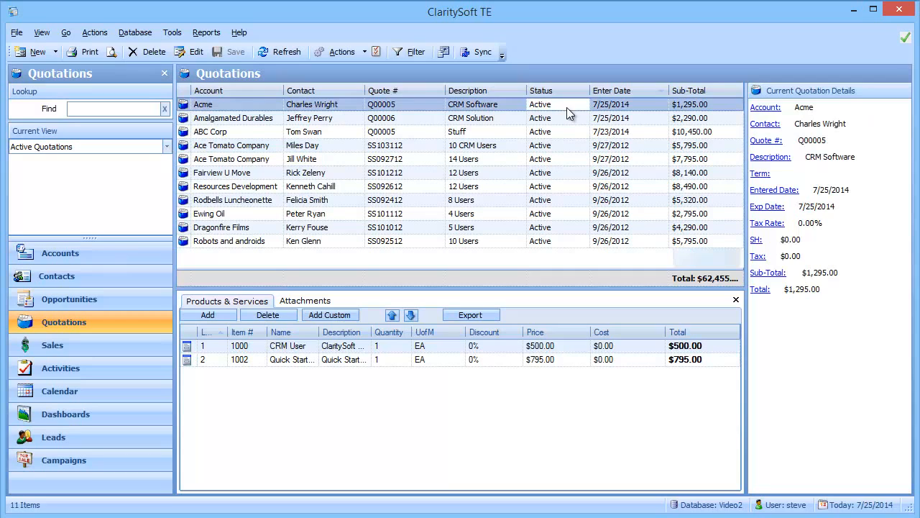
click(210, 132)
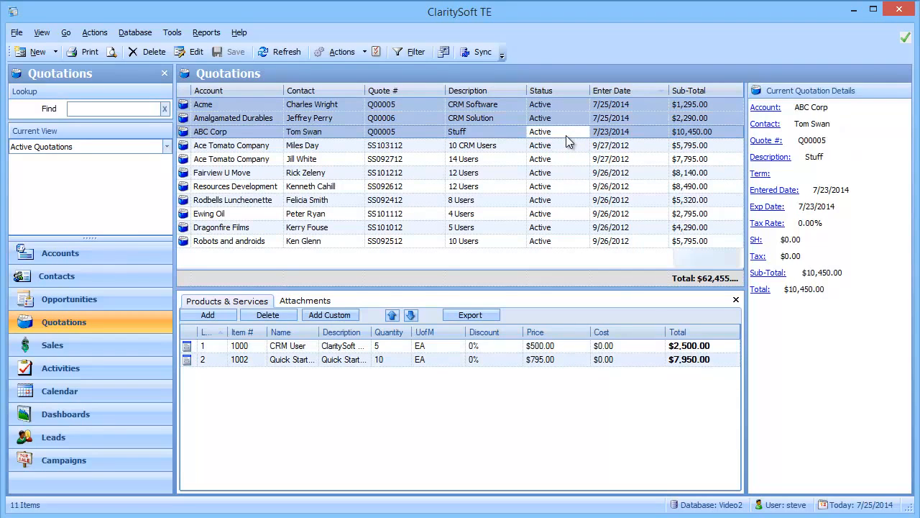
mouse_move(401, 118)
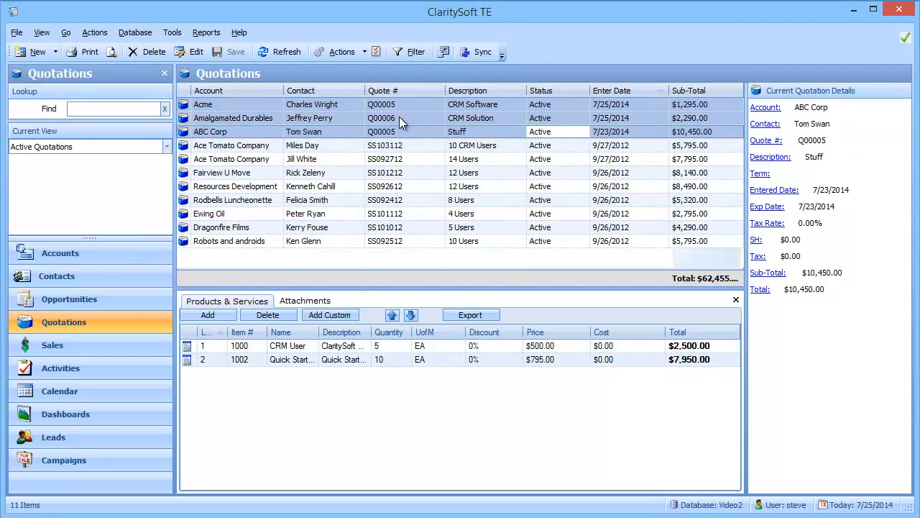
- View Contacts for the Acme, Amalgamated Durables and ABC Corp quotations
right_click(402, 118)
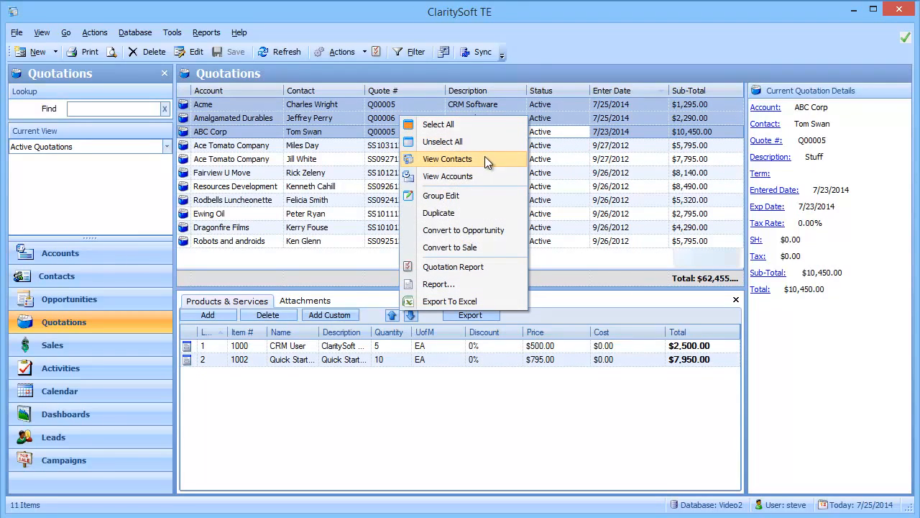
mouse_move(491, 164)
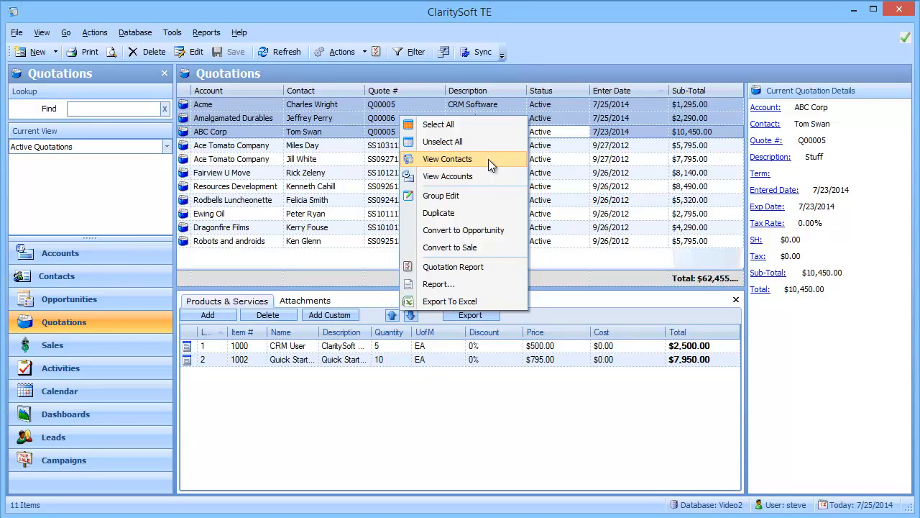
click(446, 159)
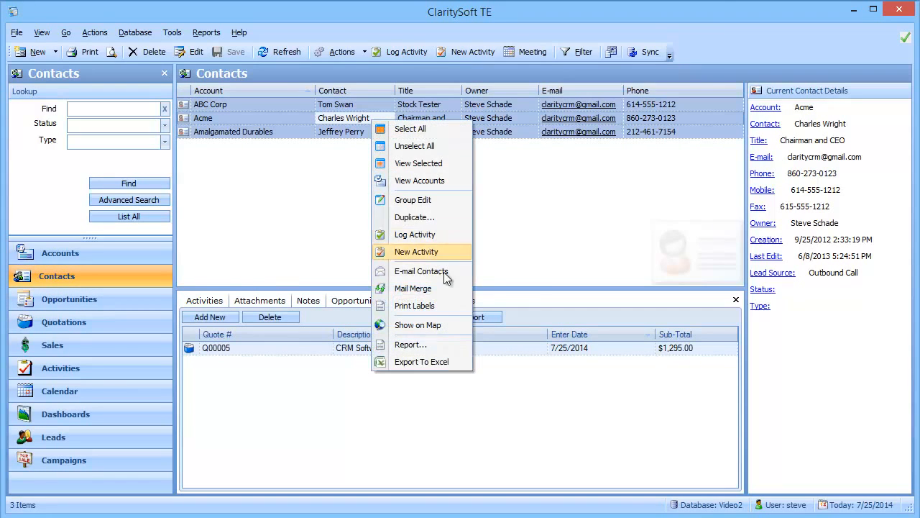
- Email the three contacts, subject 'Quotation': 'Hello FIRSTNAME, I wanted to follow up the quotation'
click(422, 271)
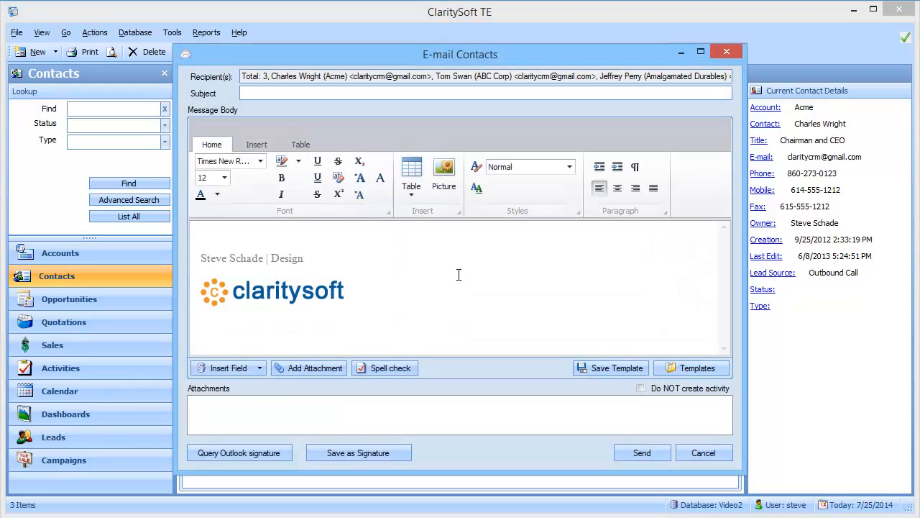
text(Quotation)
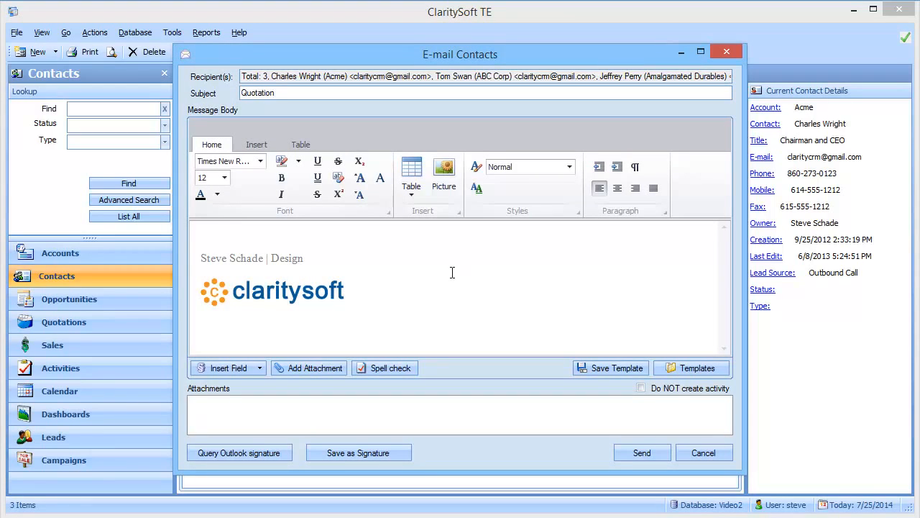
text(Hello)
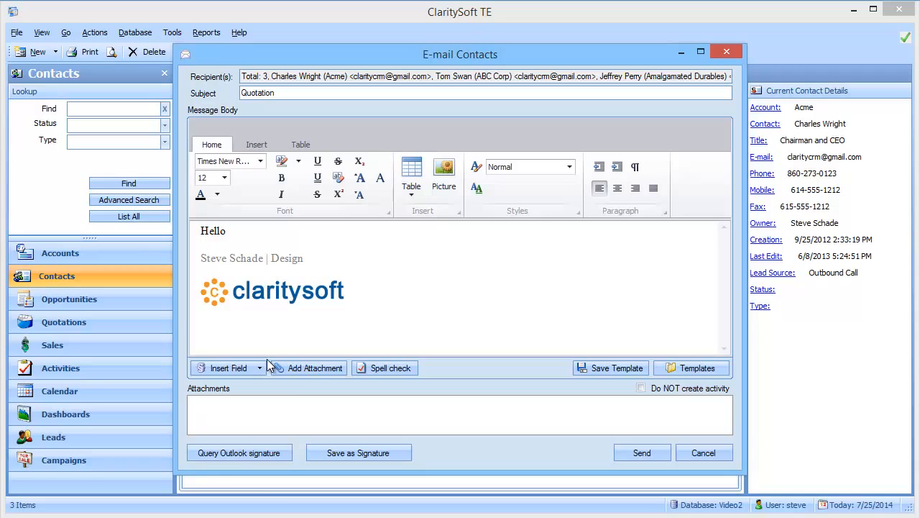
text(FIRSTNAME)
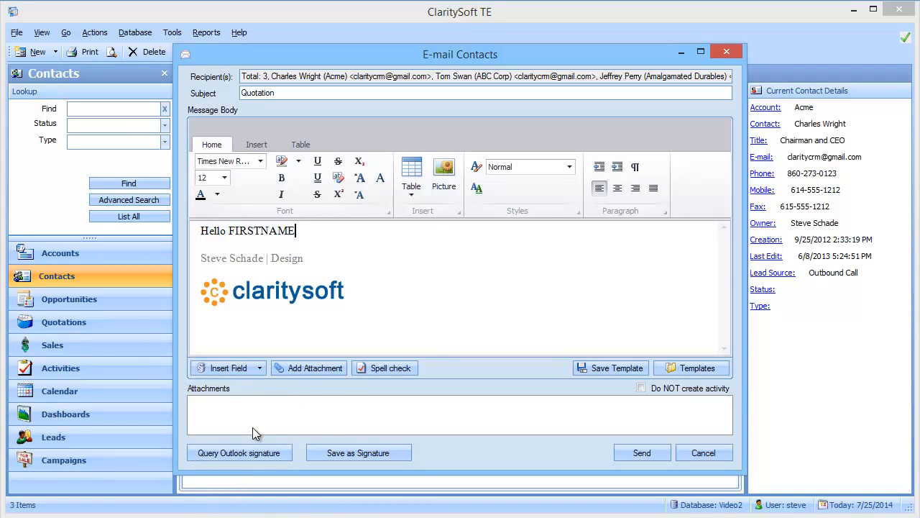
text(,)
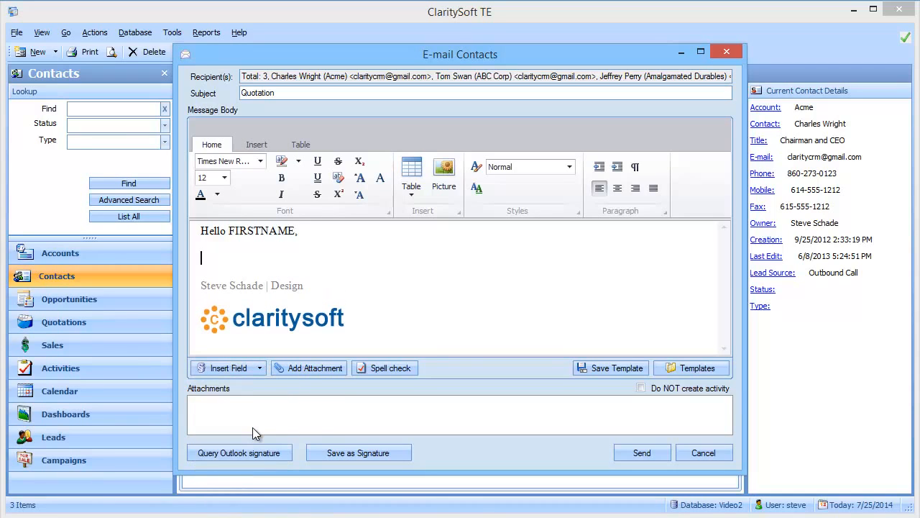
text(I wanted to)
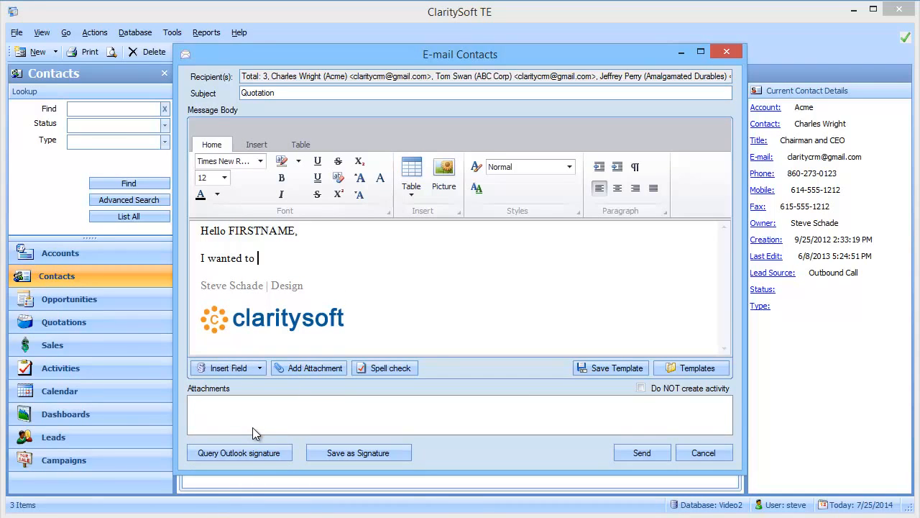
text(follow Up)
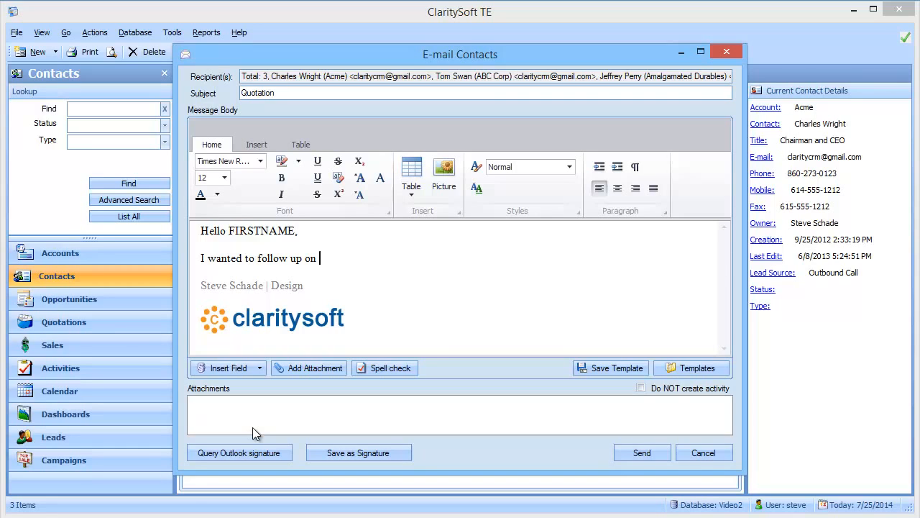
text(the quotation)
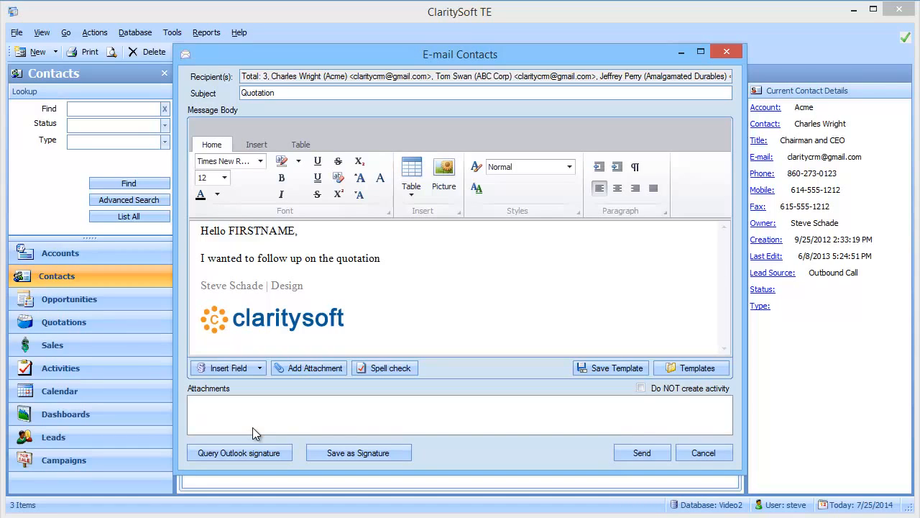
click(389, 258)
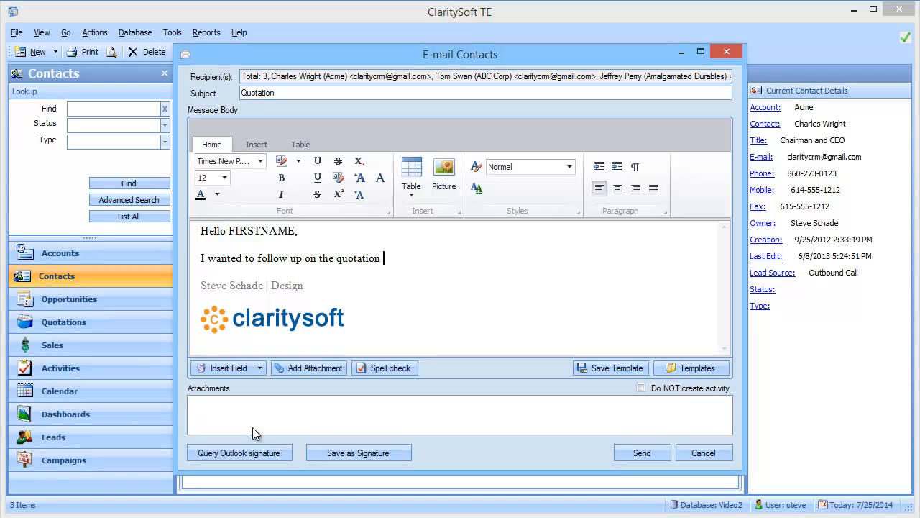
mouse_move(641, 452)
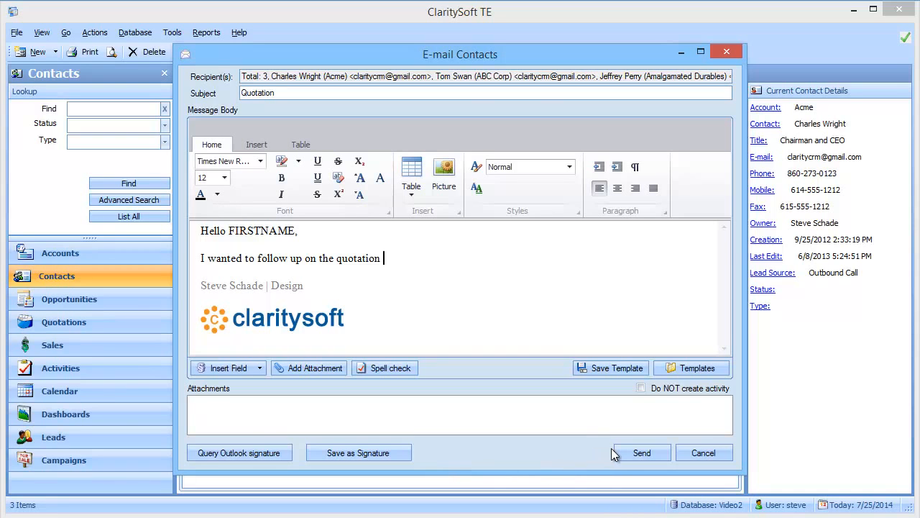